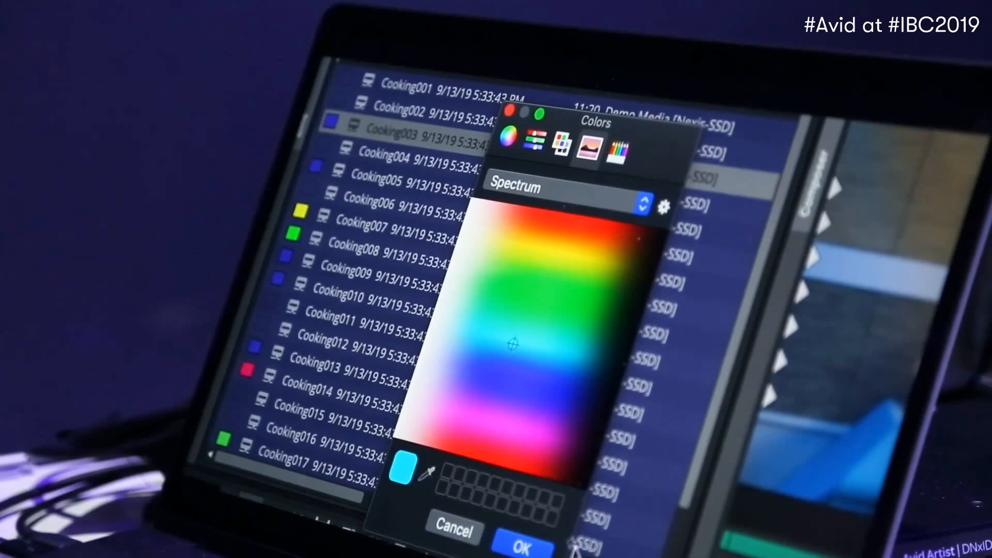
Step: Confirm the light-blue colour chip for the Cooking003 clip
click(519, 539)
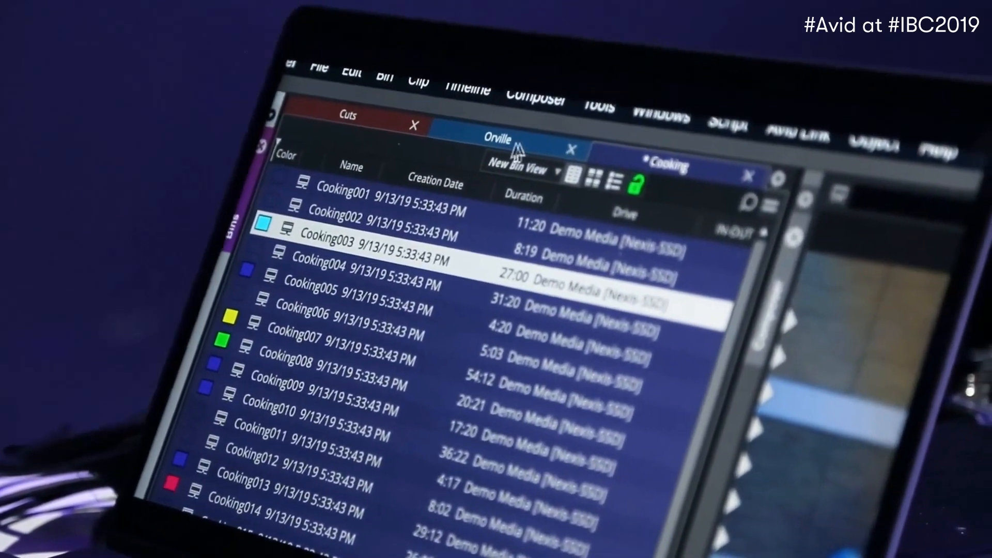
Step: Switch the bin window to the Orville bin
click(598, 179)
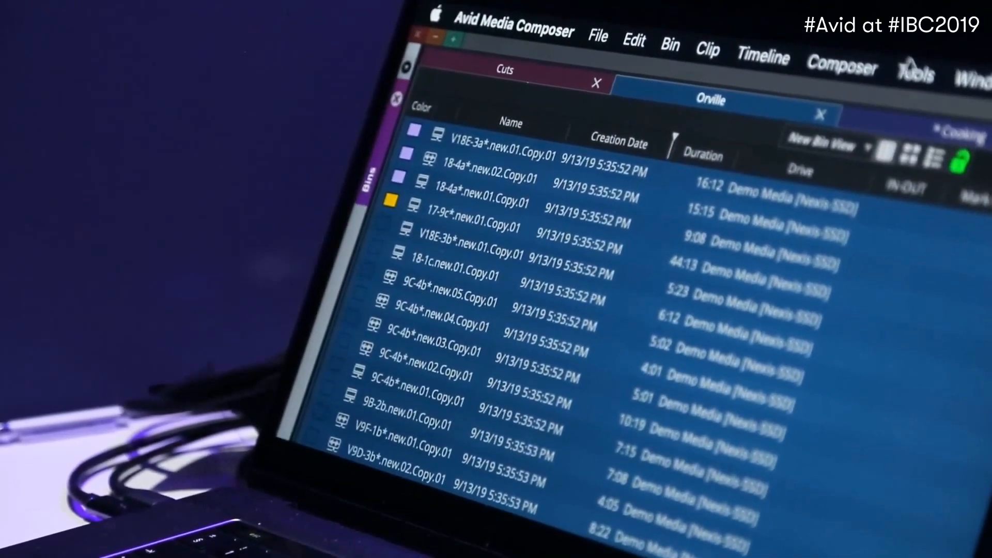
click(917, 74)
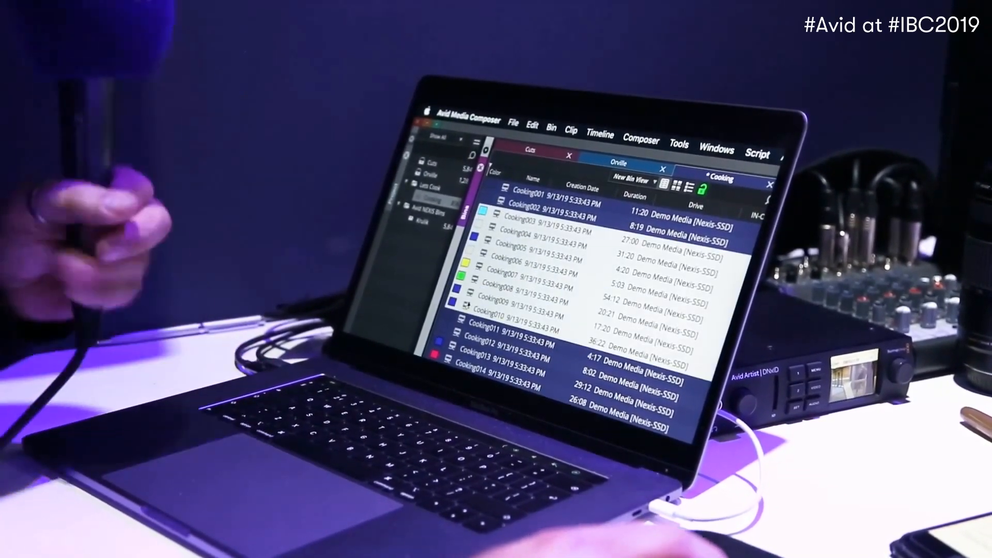
Step: Launch Bulk Edit from the selected clips' context menu
click(570, 132)
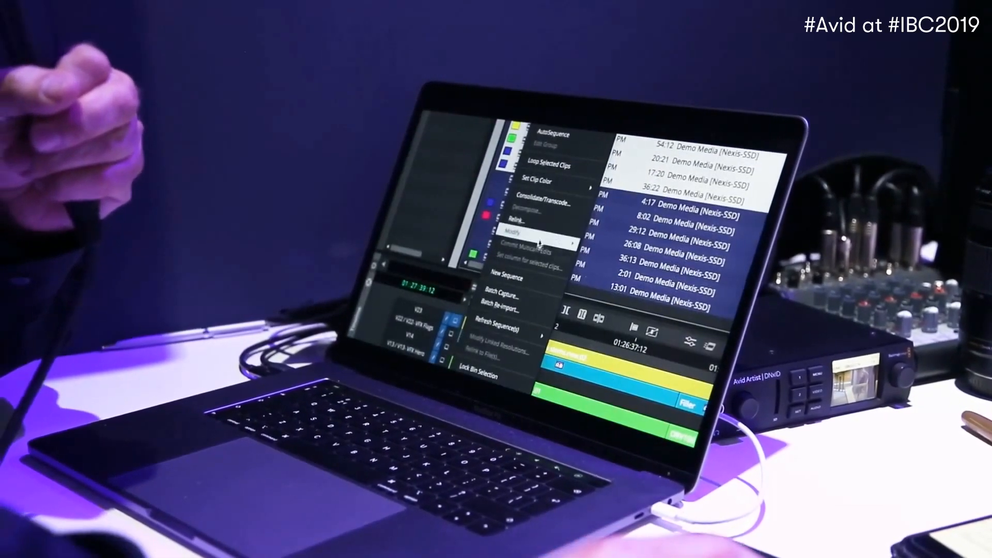
mouse_move(522, 231)
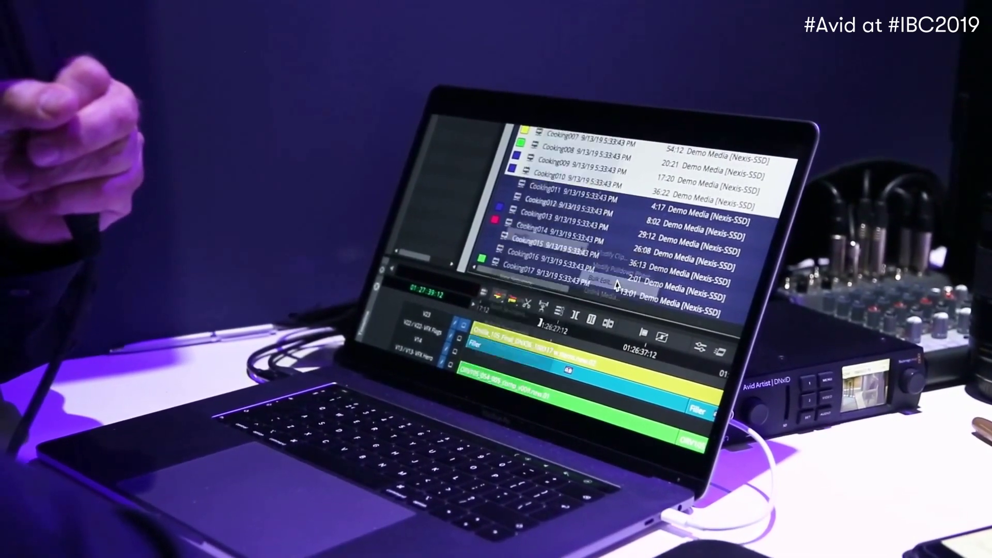
click(601, 285)
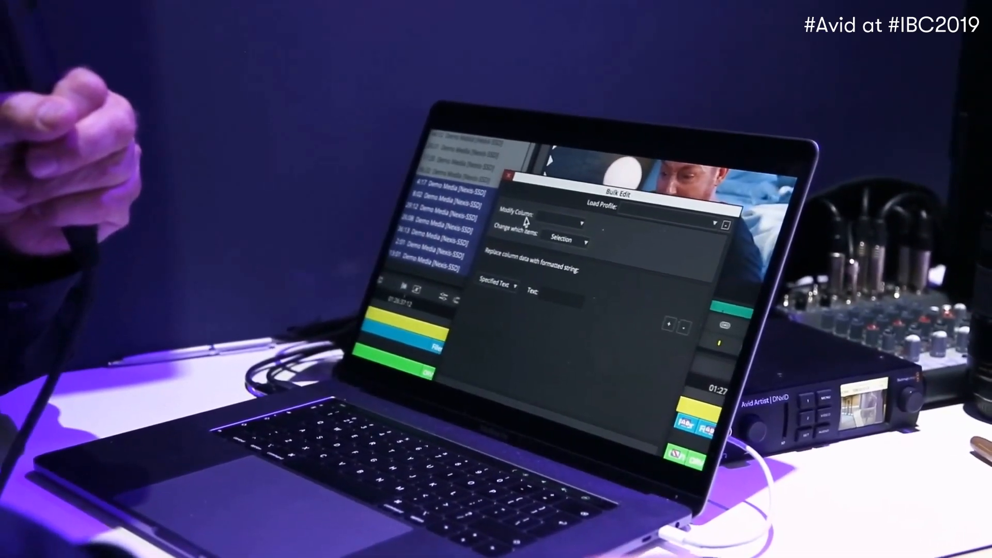
Step: Target the Name column and enter New_ as the leading text piece
click(565, 221)
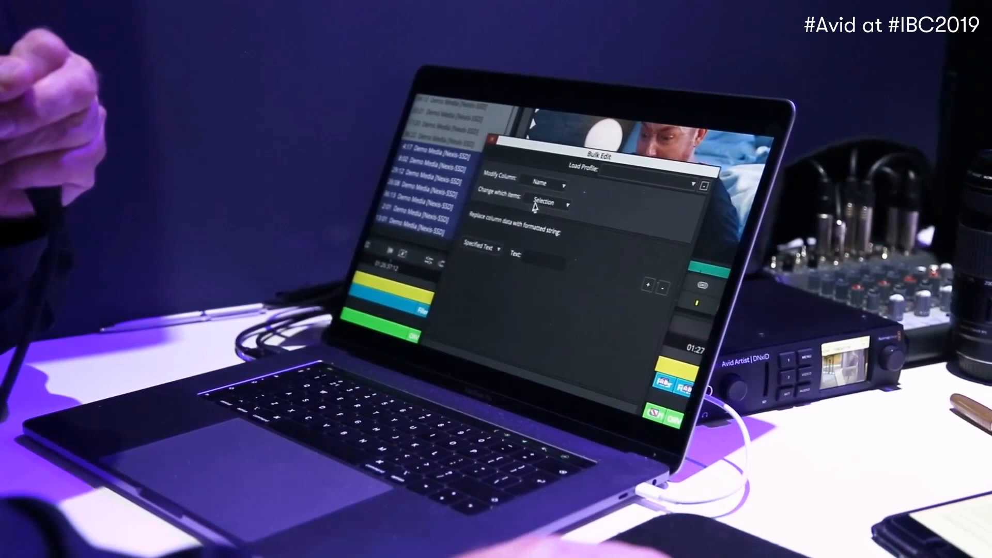
click(545, 204)
text(New_)
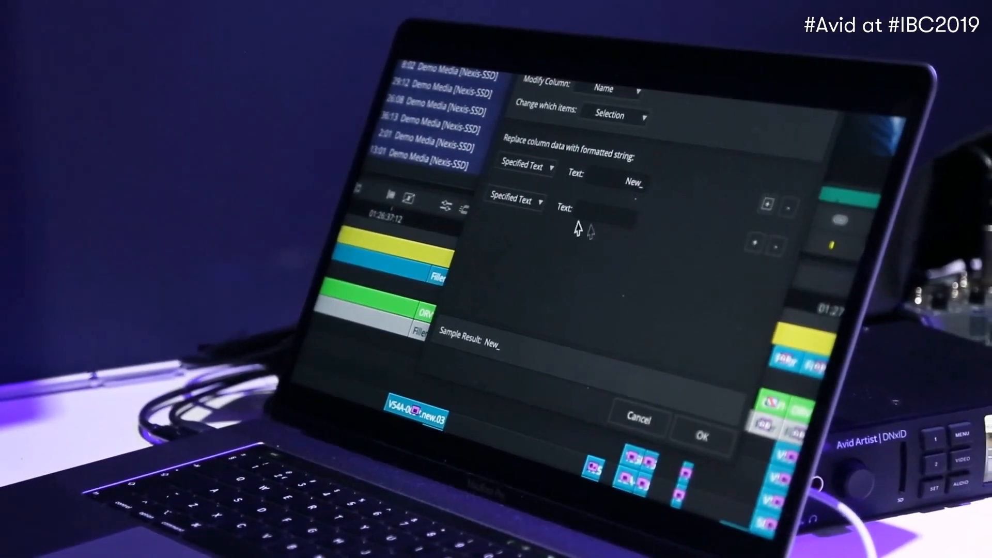
Step: Make the second name piece pull Column Data from Name, previewing New_<Name>
click(514, 202)
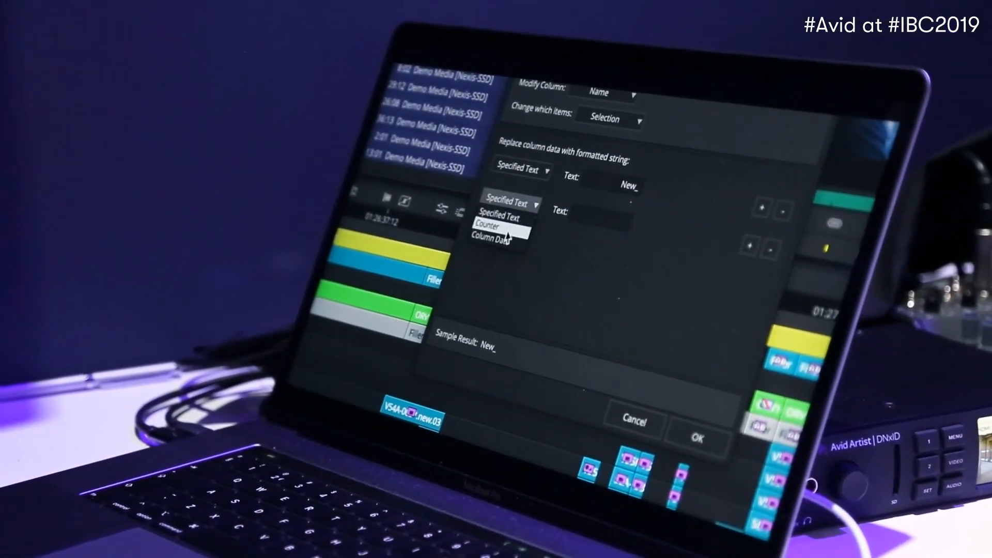
click(490, 236)
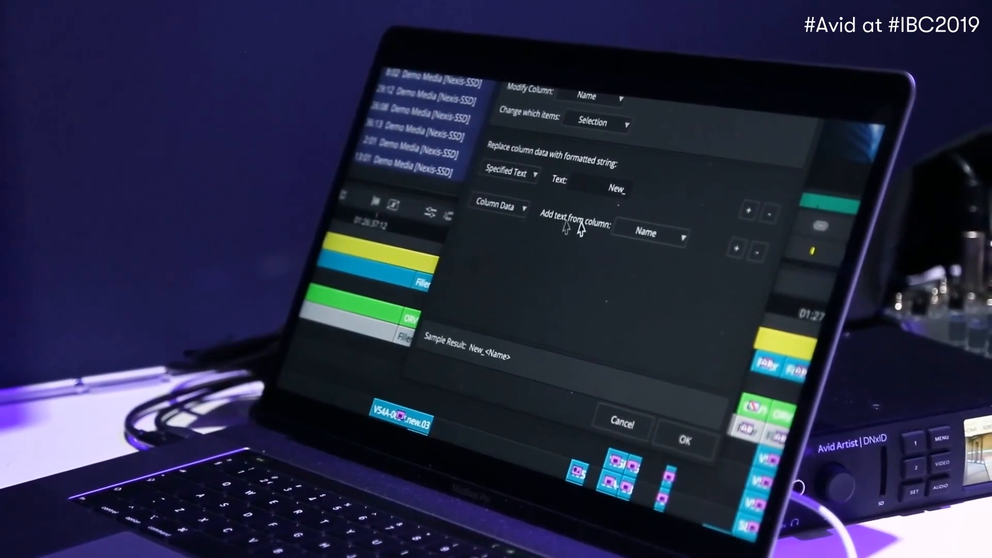